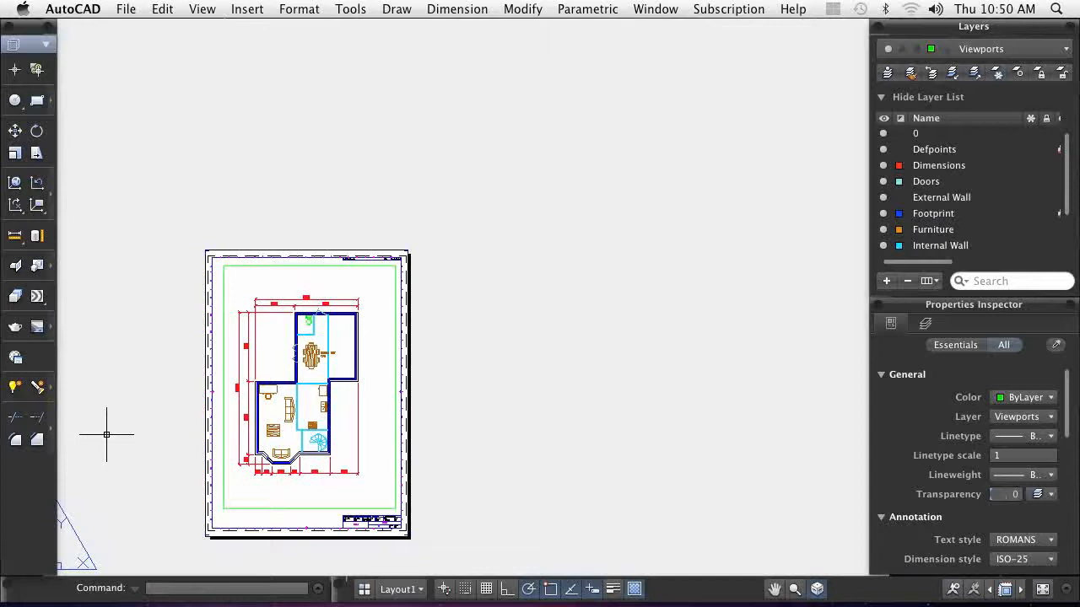
mouse_move(108, 434)
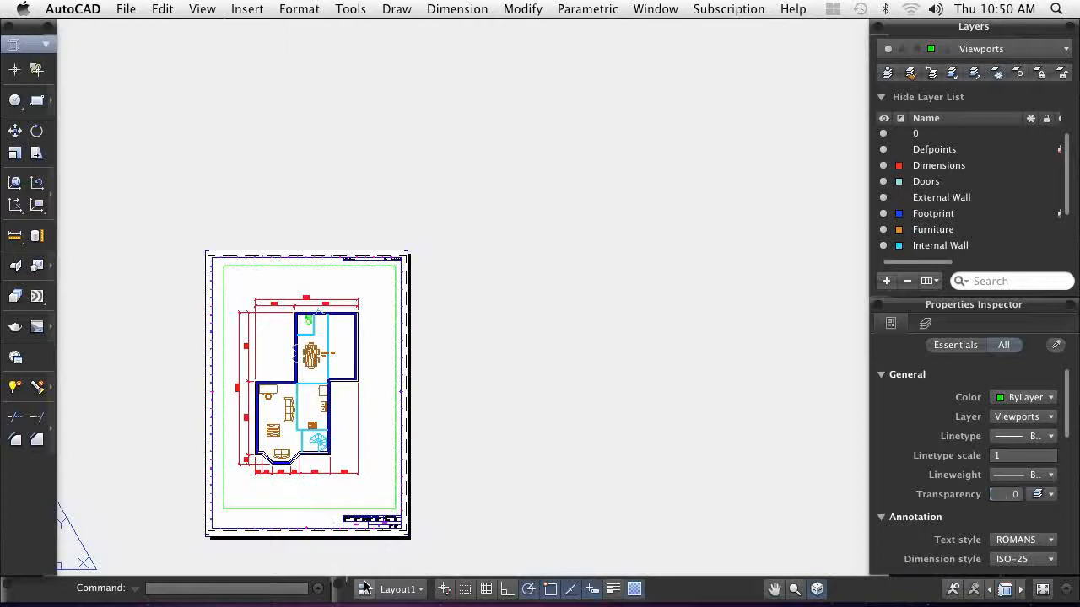
- Show Quick View Layouts thumbnails for Model, Layout1 and Layout2, revealing Layout1's print options
click(364, 589)
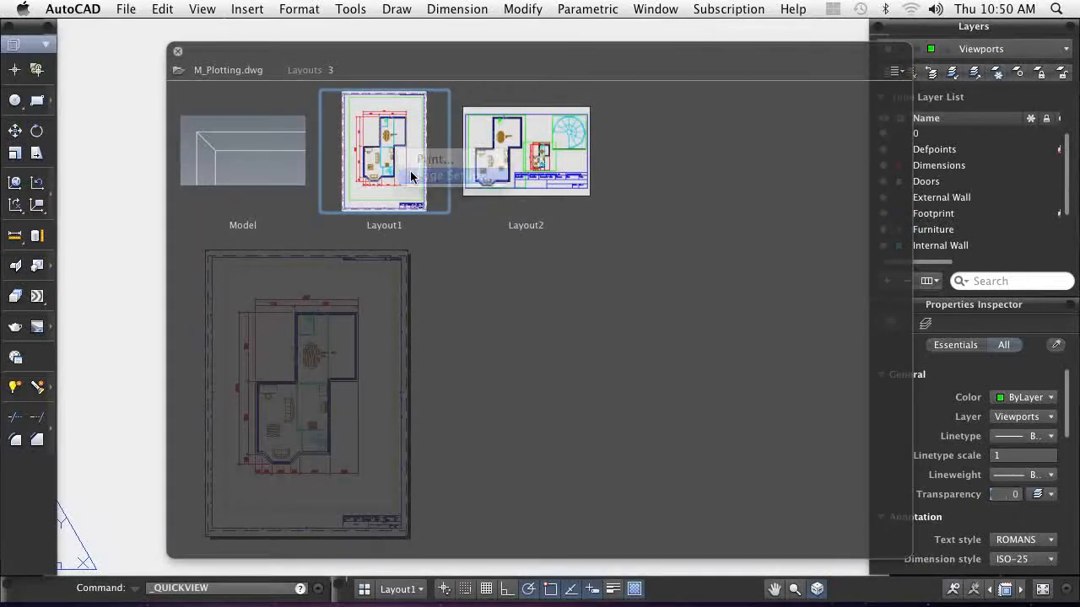
- Edit the Check Plot – Monochrome page setup and apply the change to all referencing layouts
click(433, 159)
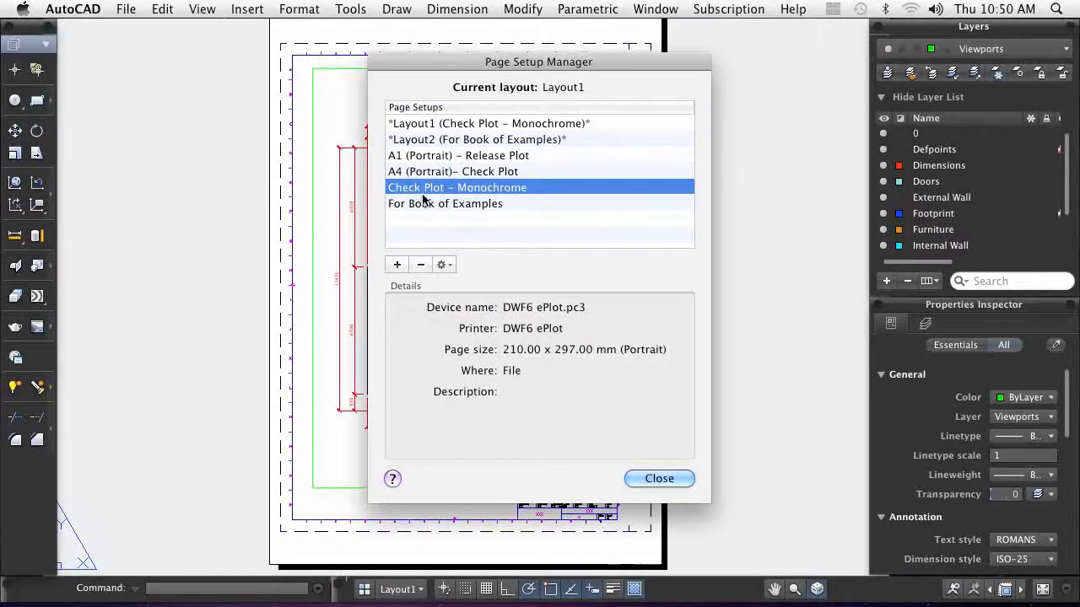
click(443, 264)
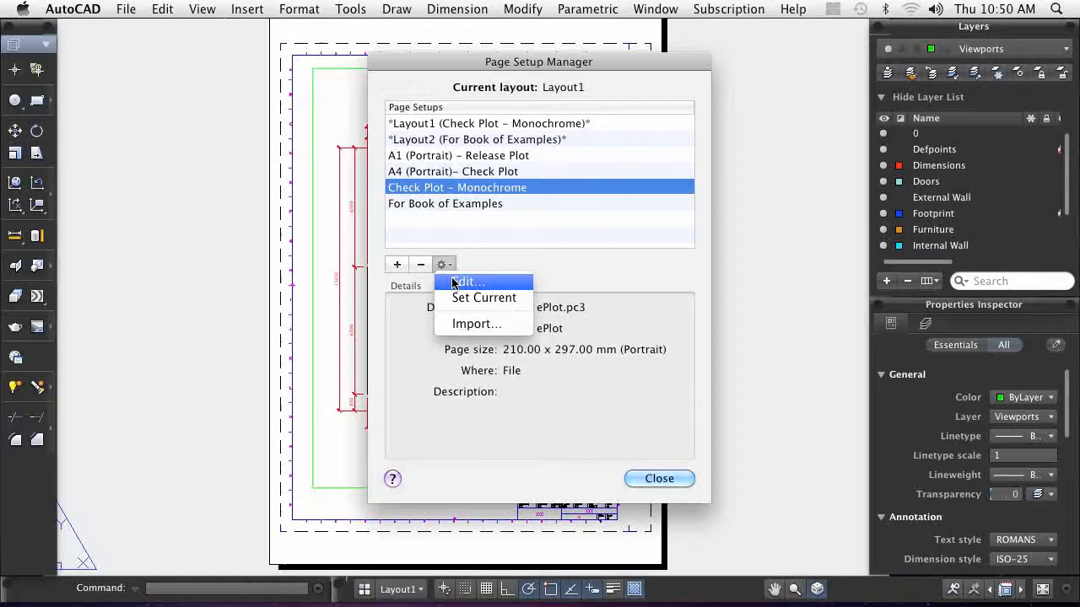
click(469, 281)
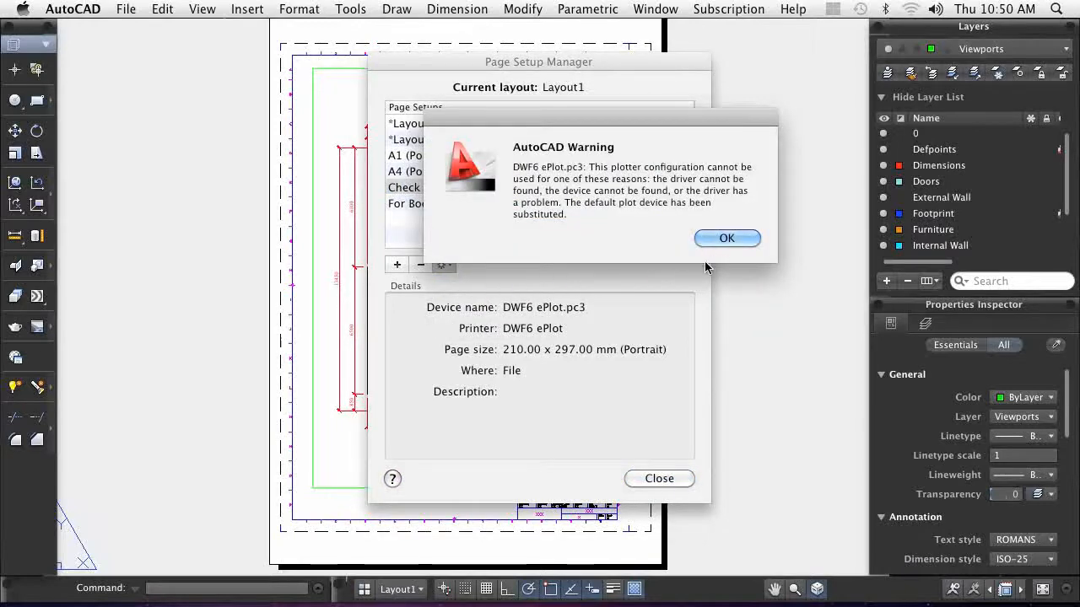
click(727, 238)
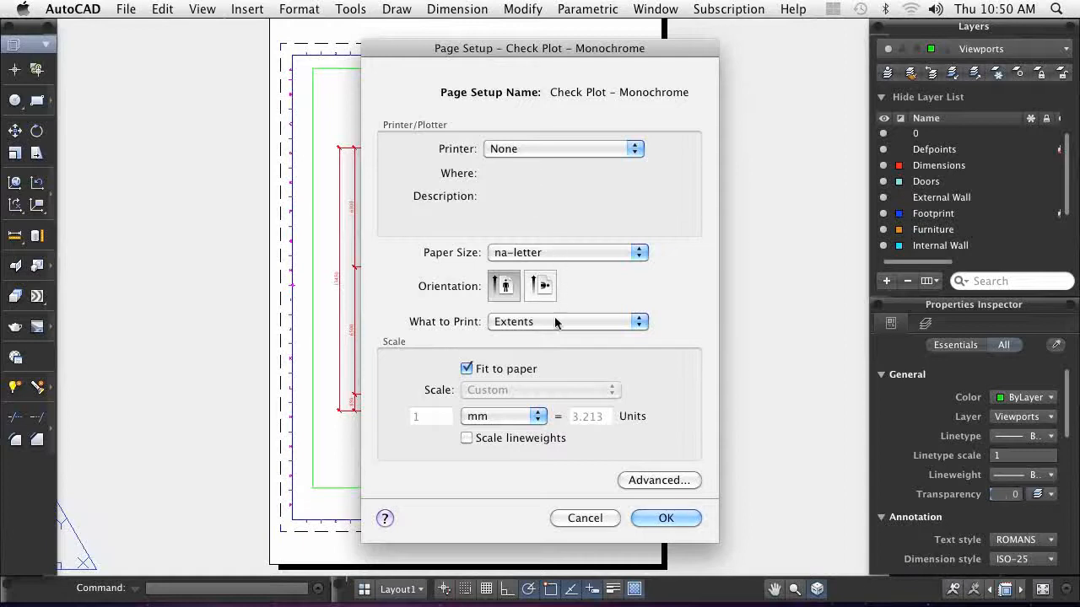
mouse_move(666, 518)
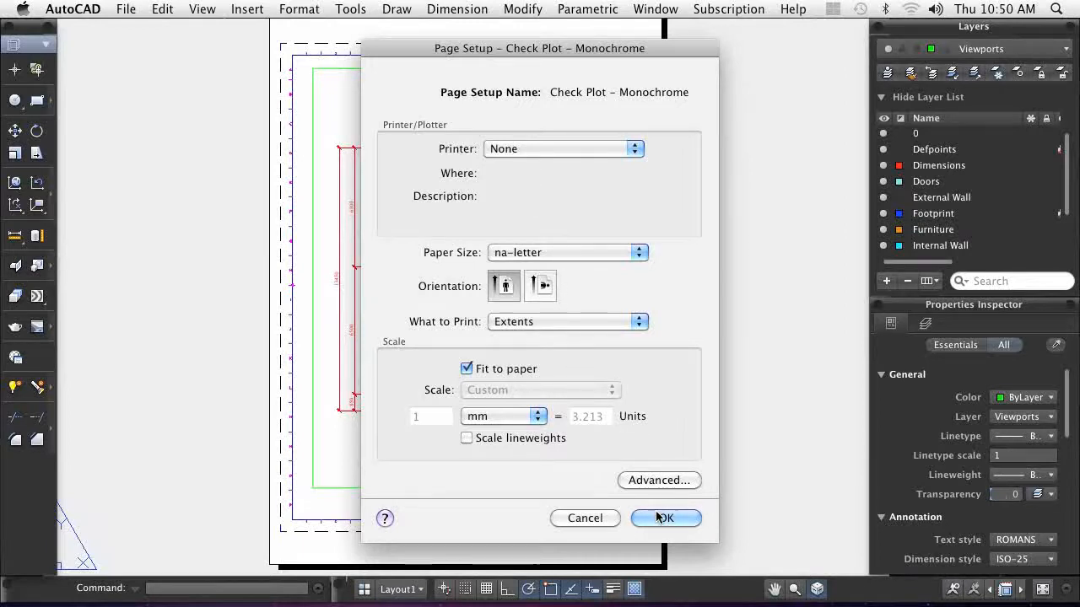
click(666, 518)
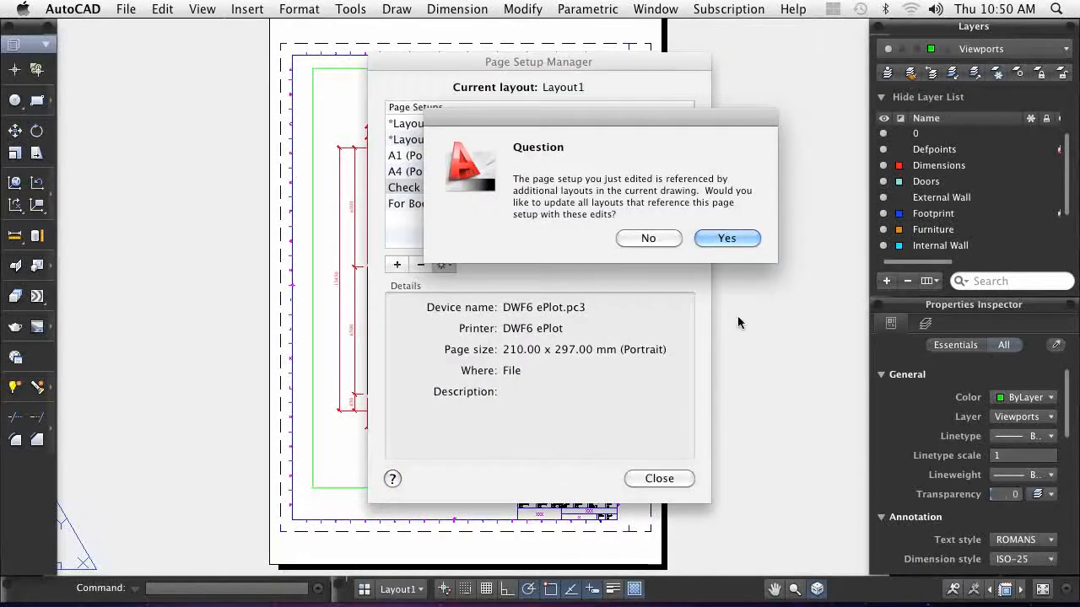
click(726, 238)
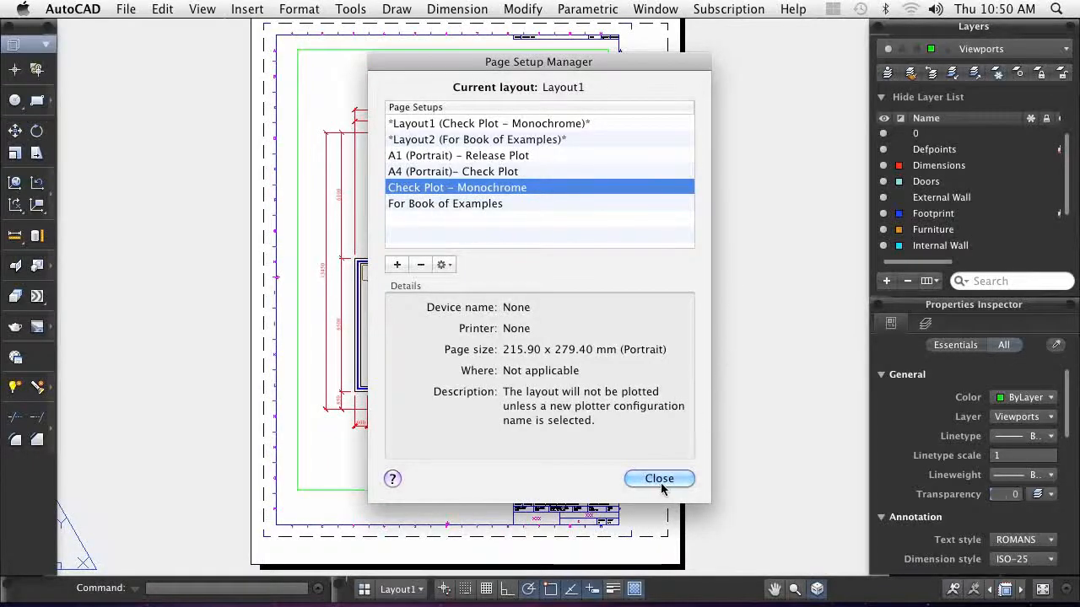
click(659, 478)
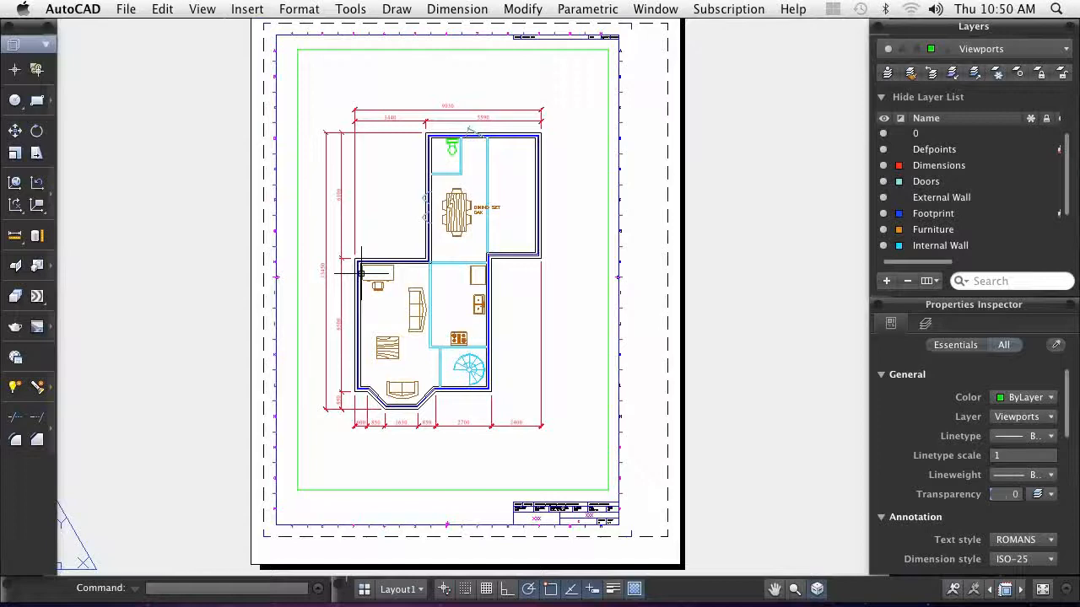
- Plot Layout1 with the Check Plot – Monochrome setup and preview it as a PDF
click(126, 9)
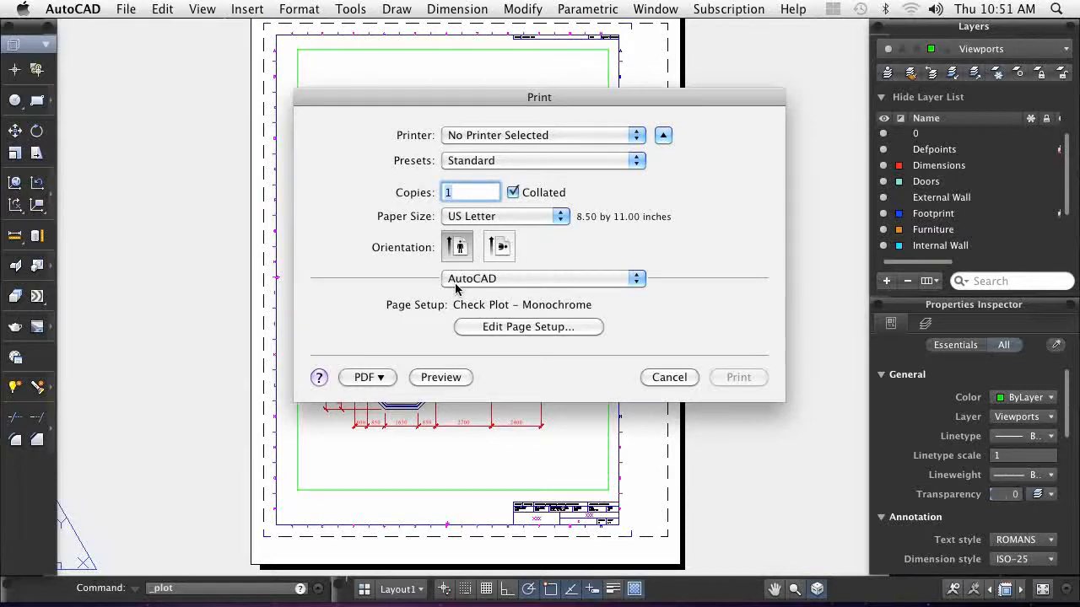
click(441, 377)
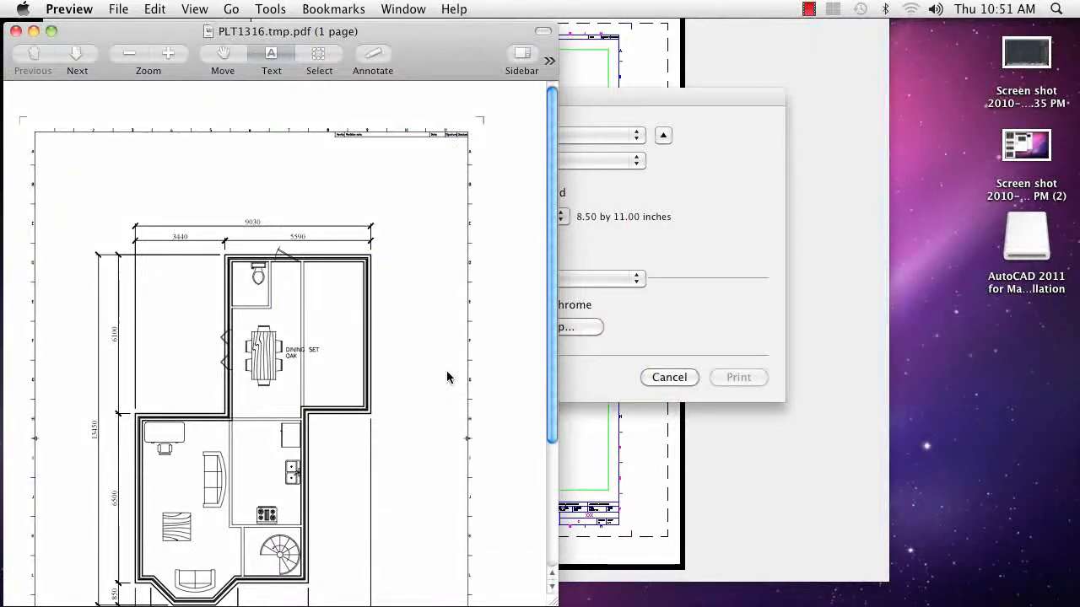
- Scroll the monochrome floor plan PDF down to the title block and back up
scroll(down, 3)
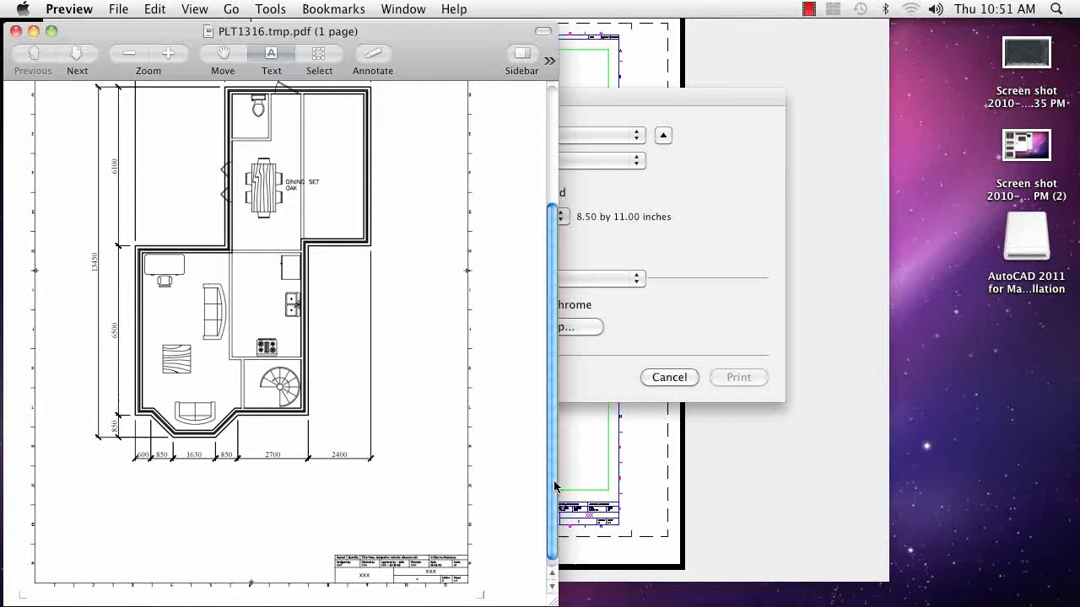
scroll(up, 3)
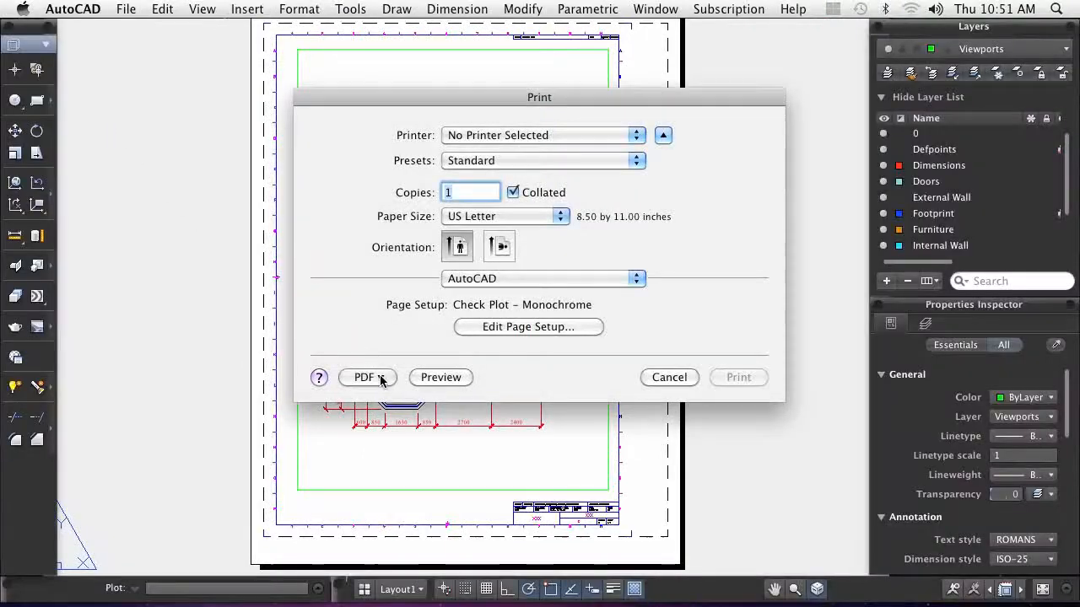
- Save the plot as a PDF named 'Test B/W' in the Plot a Drawing folder
click(366, 377)
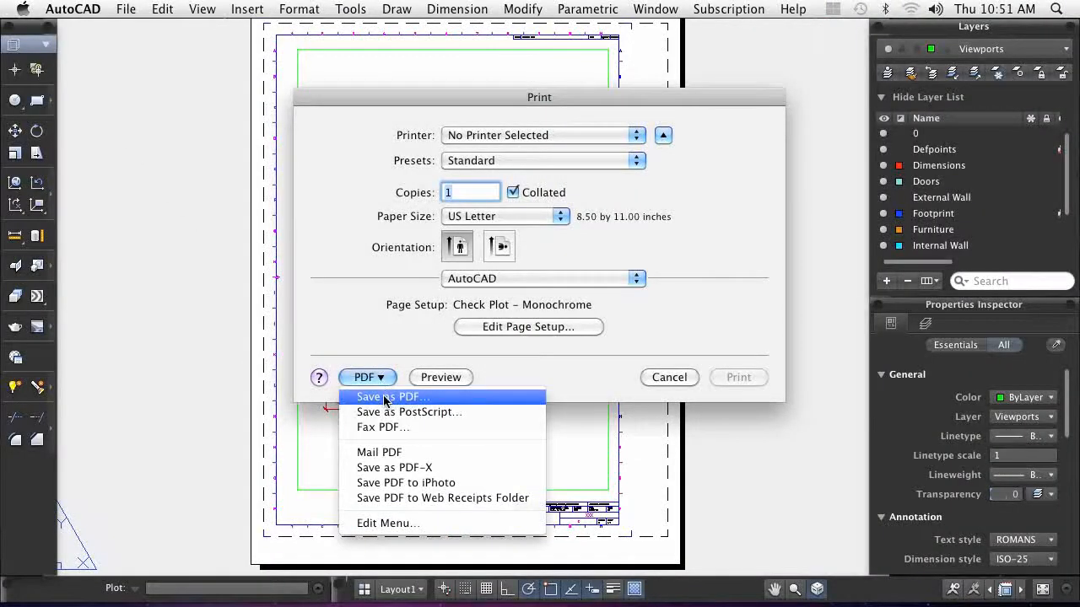
click(393, 396)
text(Test B/W)
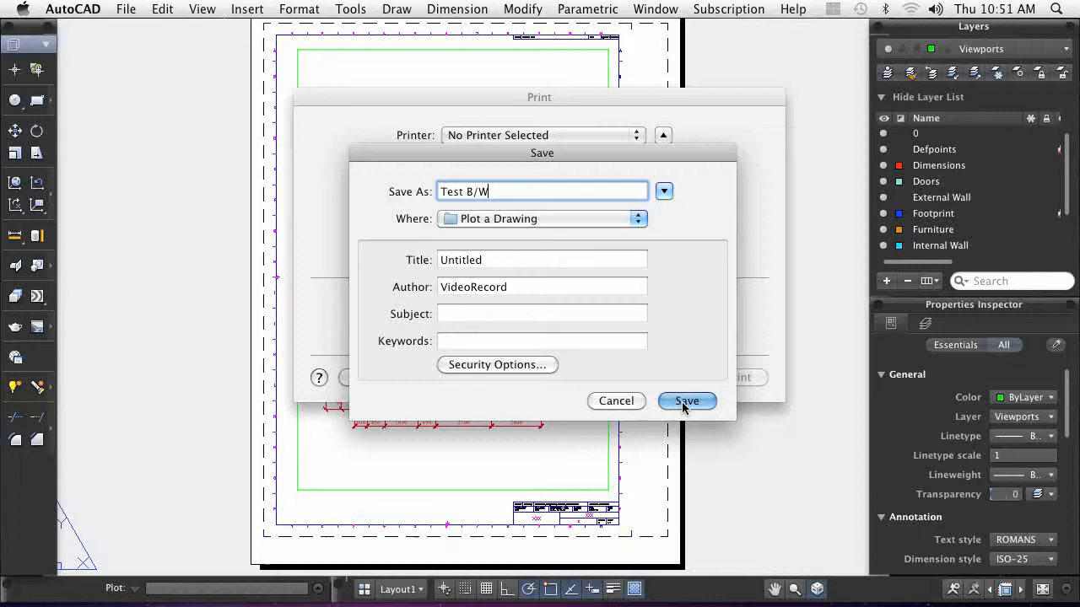
click(687, 401)
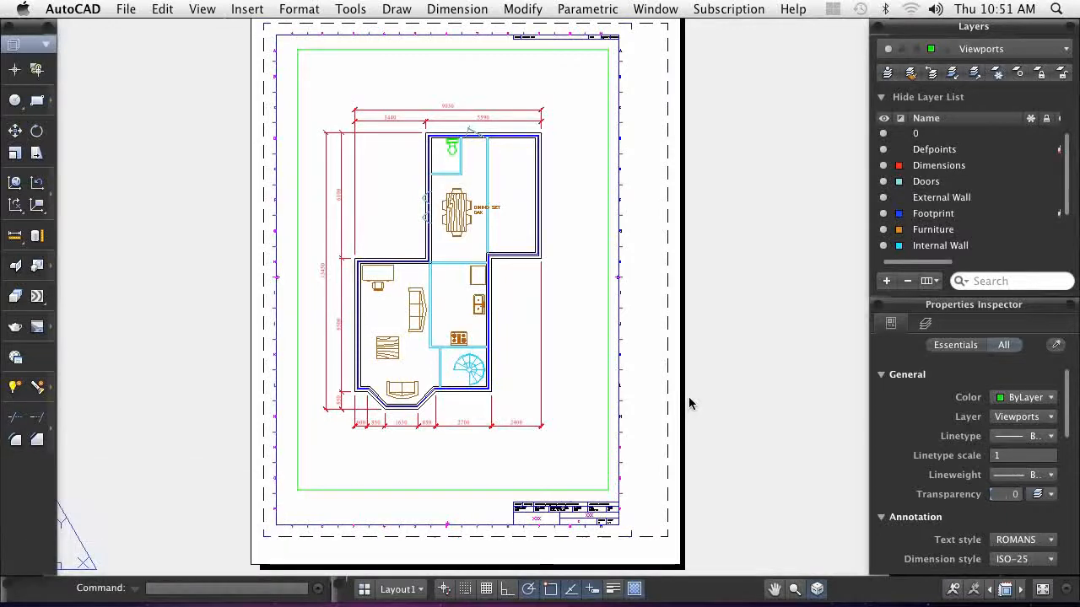
mouse_move(549, 460)
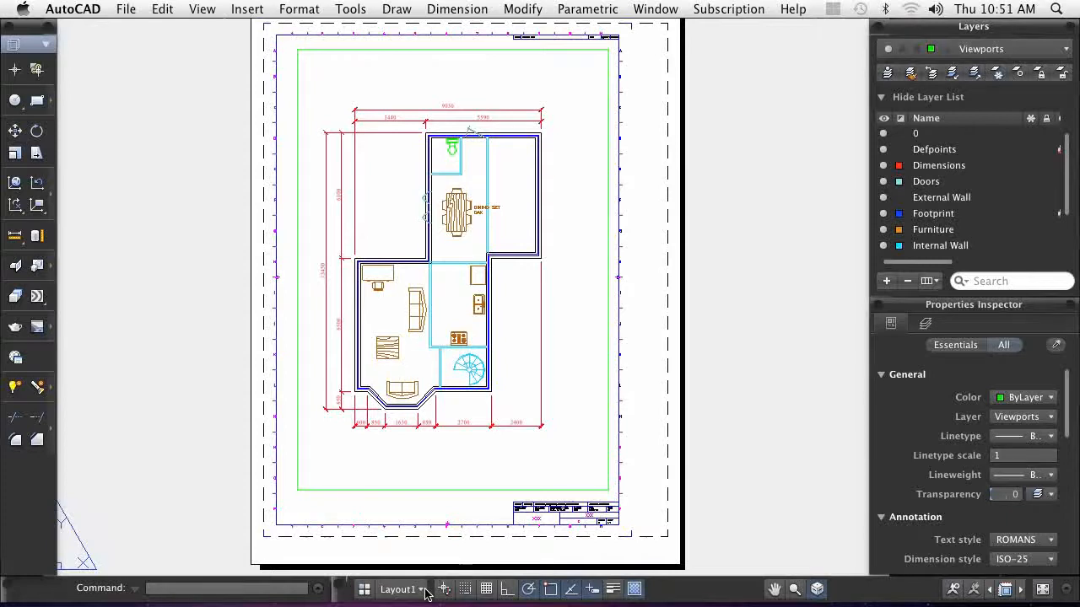
- Switch to model space and choose Print, bringing up the Printing in Model Space notice
click(393, 589)
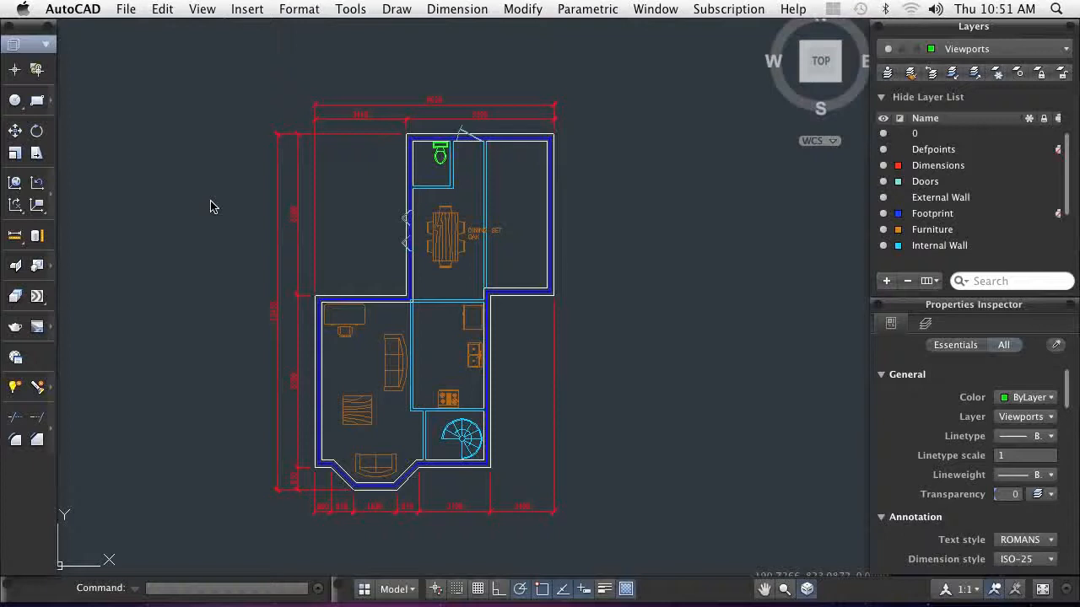
click(126, 9)
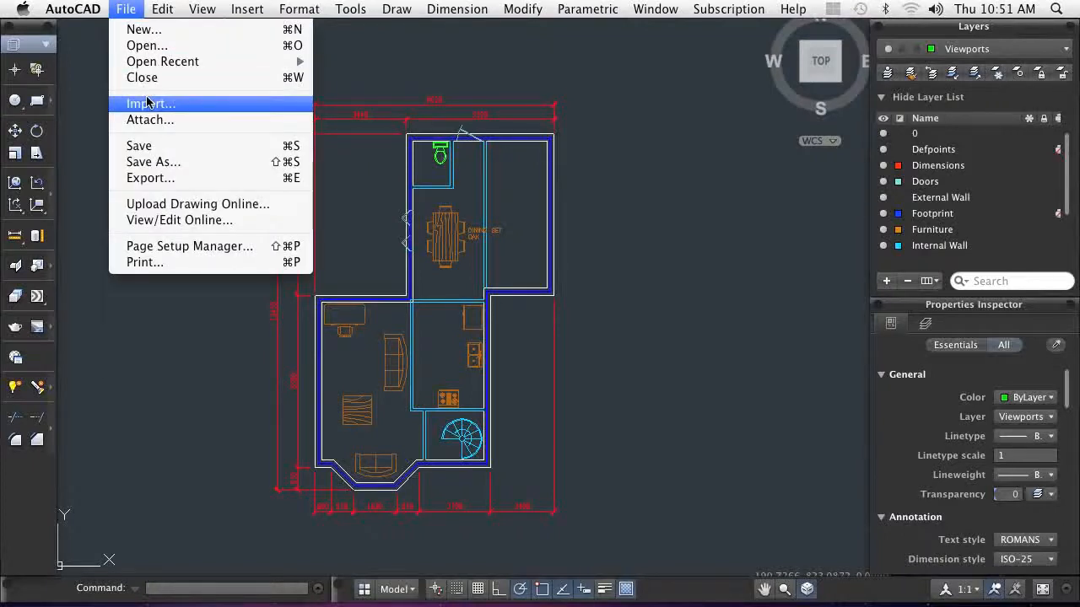
click(144, 263)
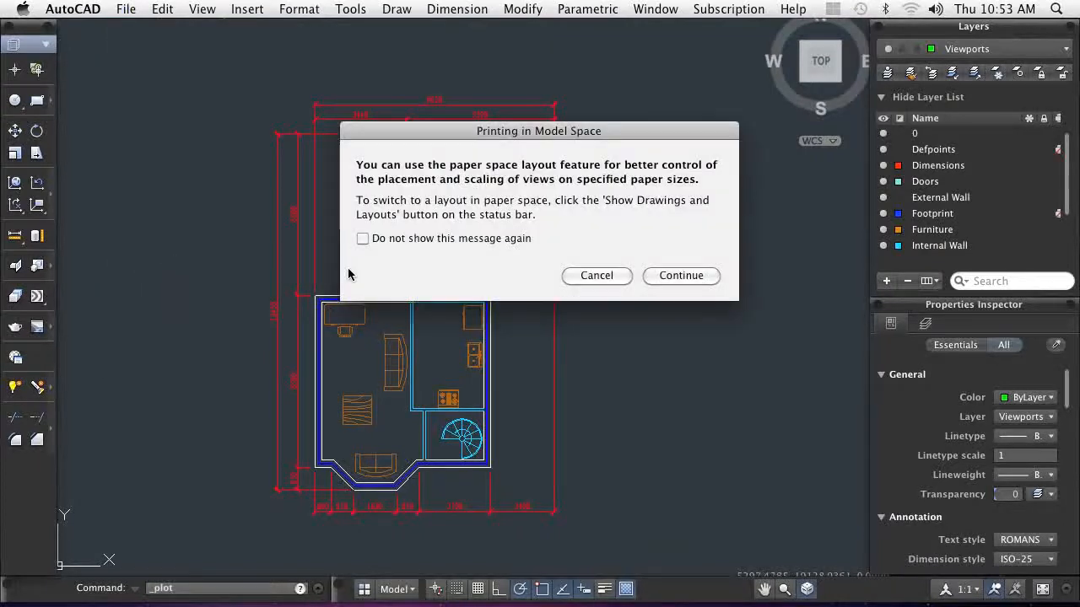
- Continue to print settings with portrait orientation and a Window around the kitchen
click(681, 276)
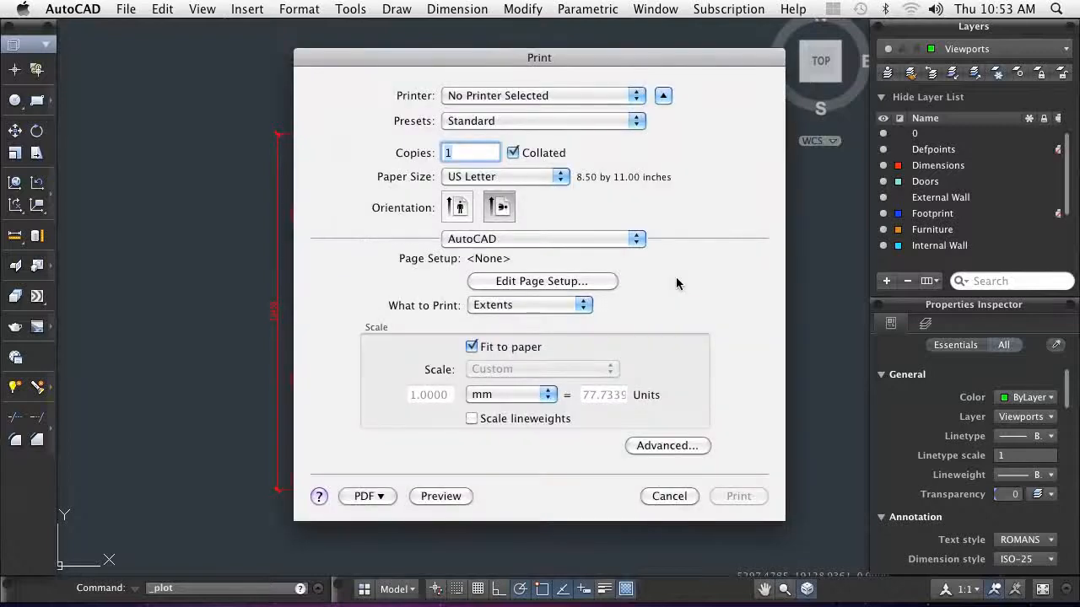
mouse_move(457, 215)
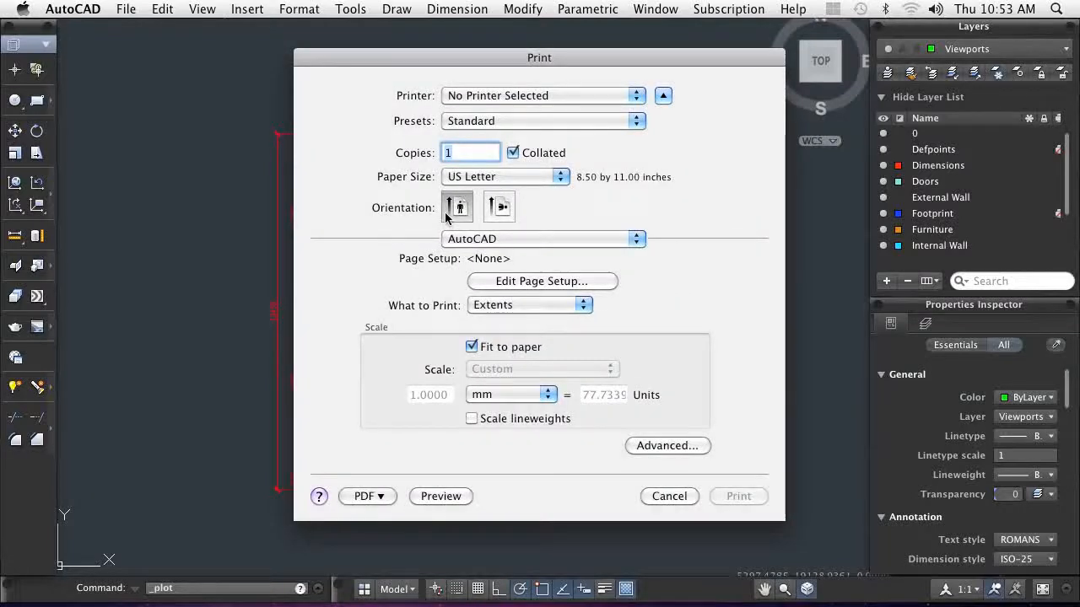
click(530, 305)
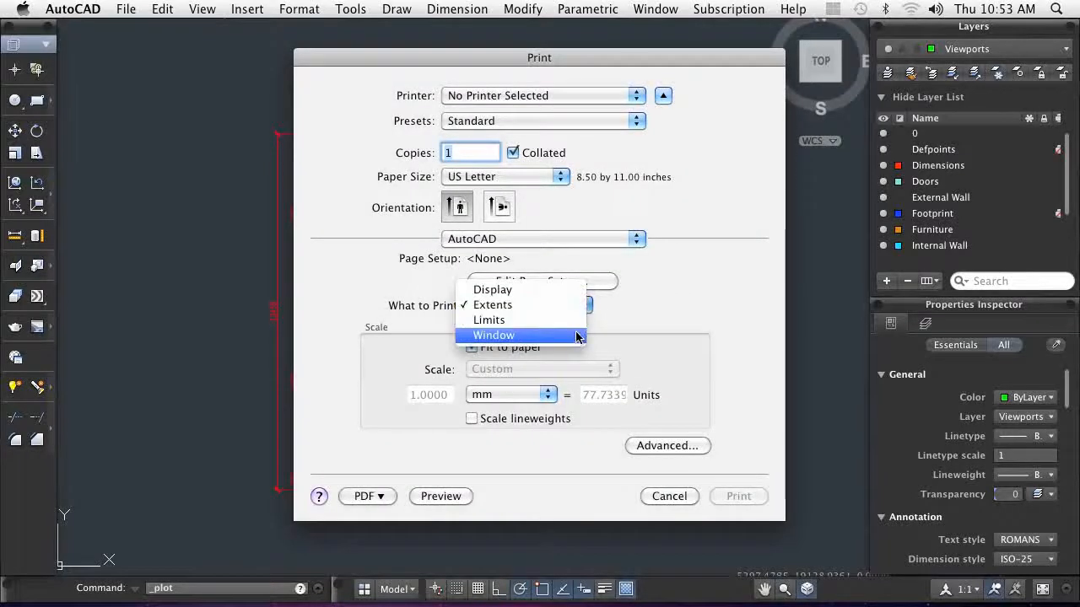
click(493, 335)
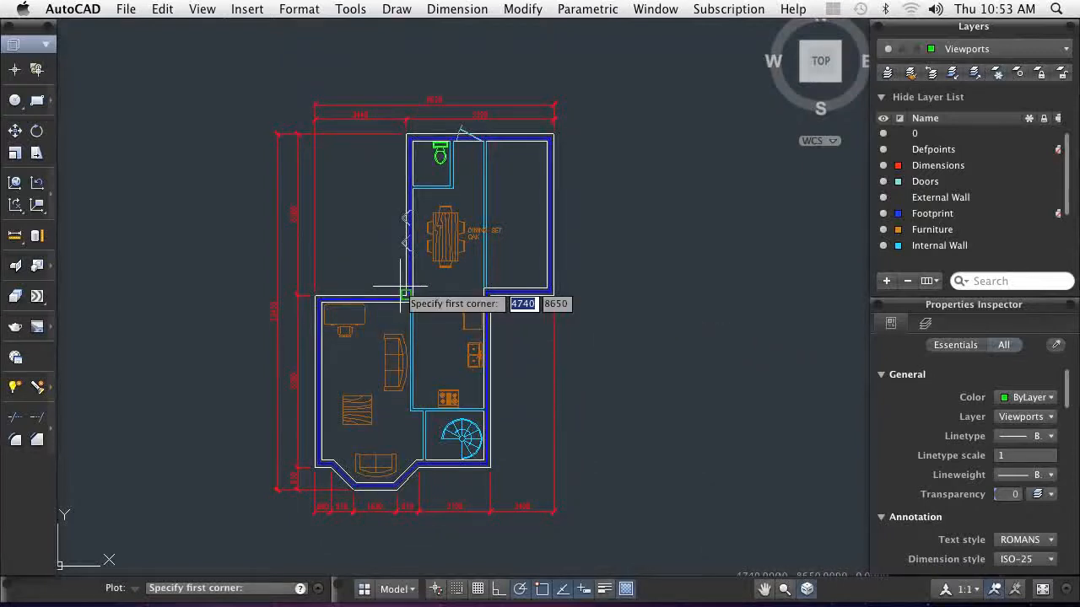
click(400, 286)
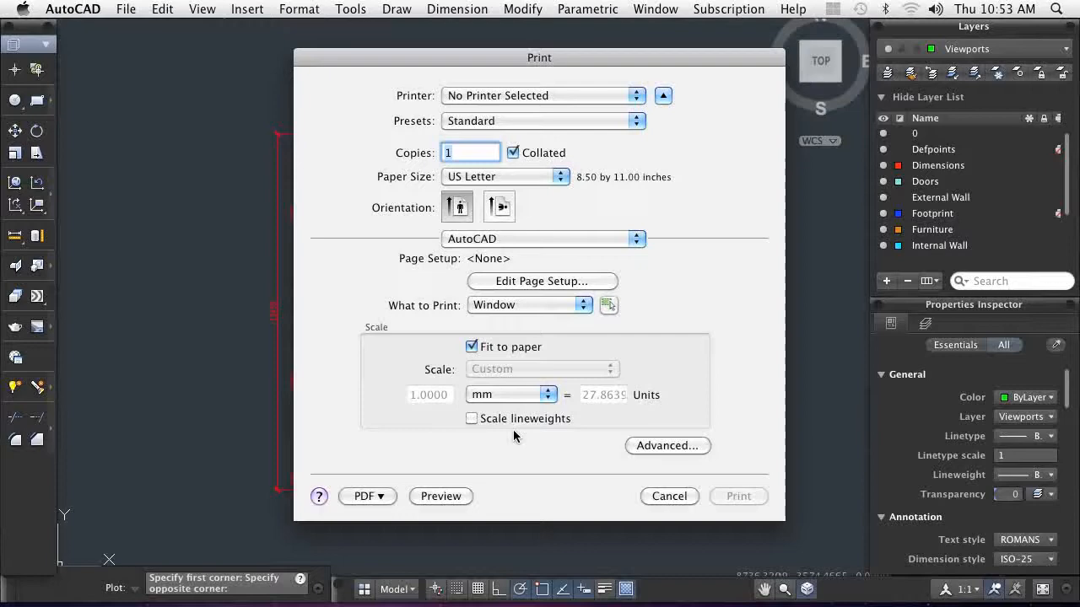
- Preview the windowed kitchen print as a PDF and scroll through it
click(738, 496)
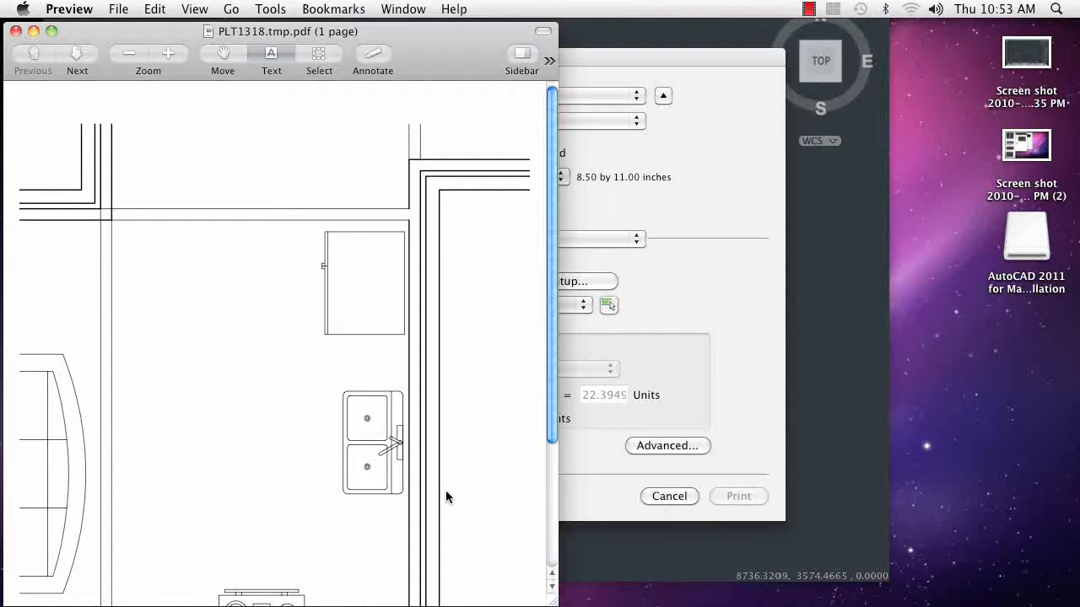
scroll(down, 3)
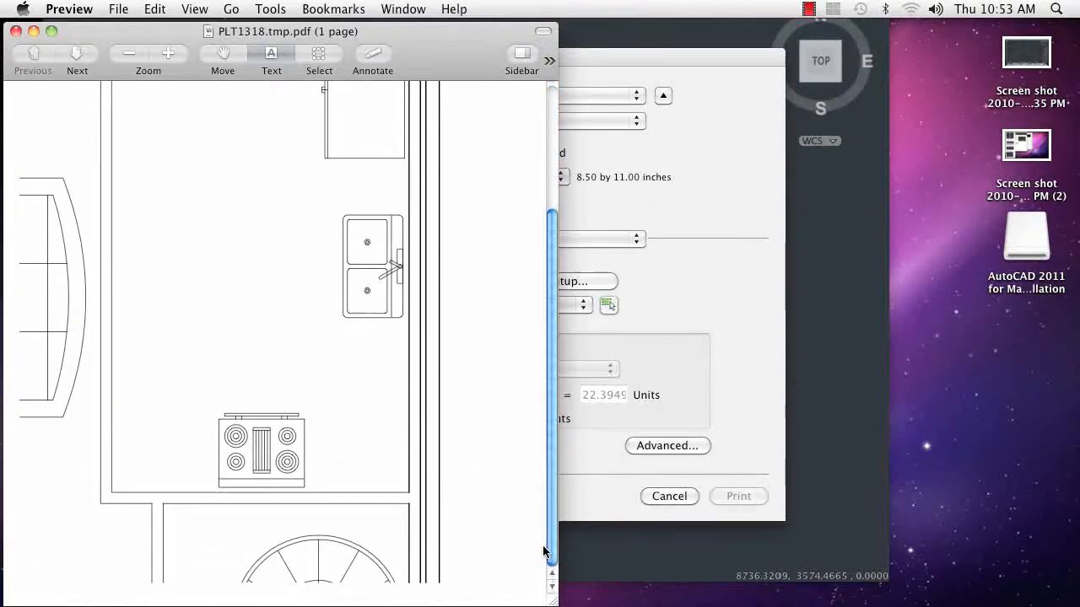
scroll(up, 3)
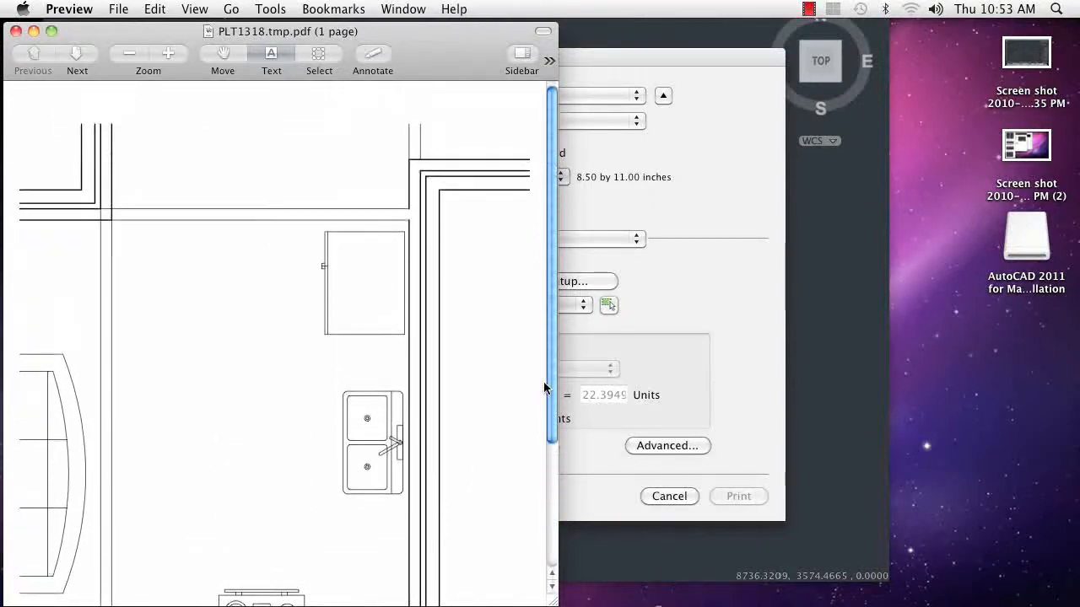
mouse_move(124, 112)
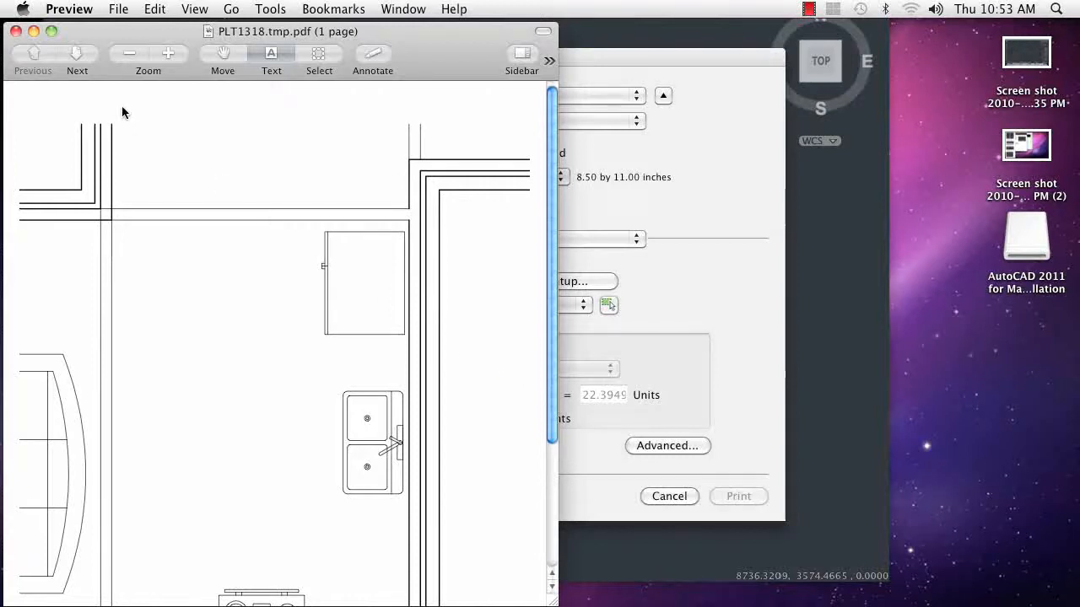
click(118, 9)
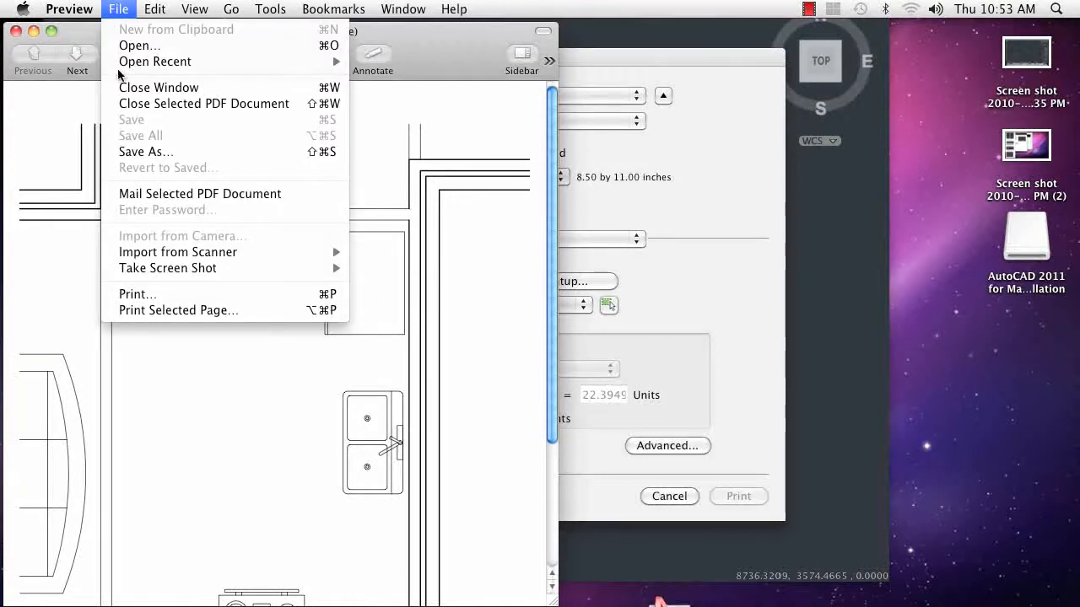
- Save the previewed kitchen PDF as 'Test Window Area' into the Plot a Drawing folder
click(146, 152)
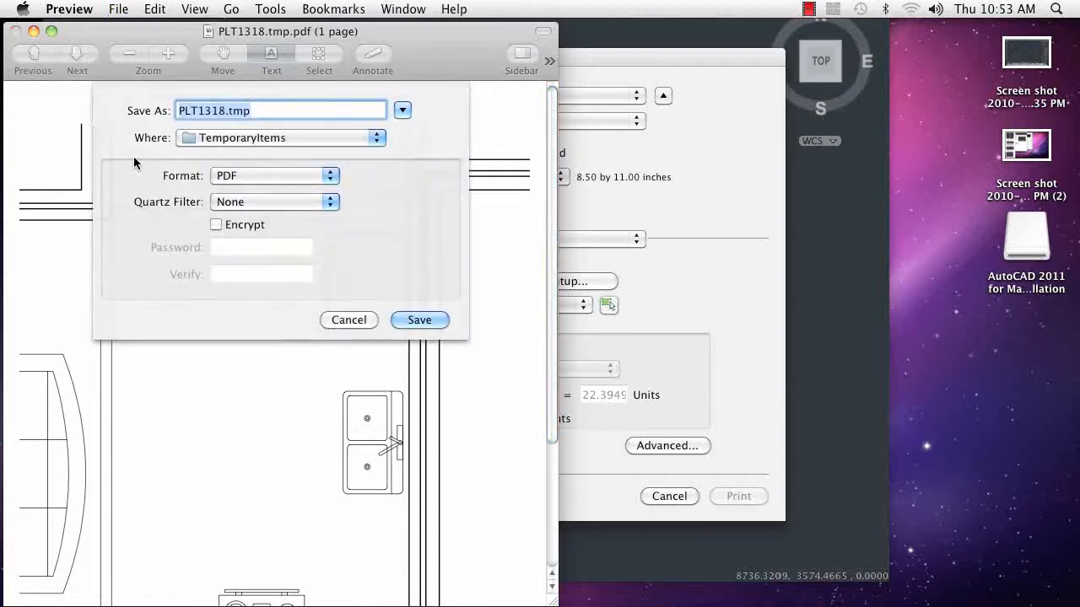
text(Test Window Area)
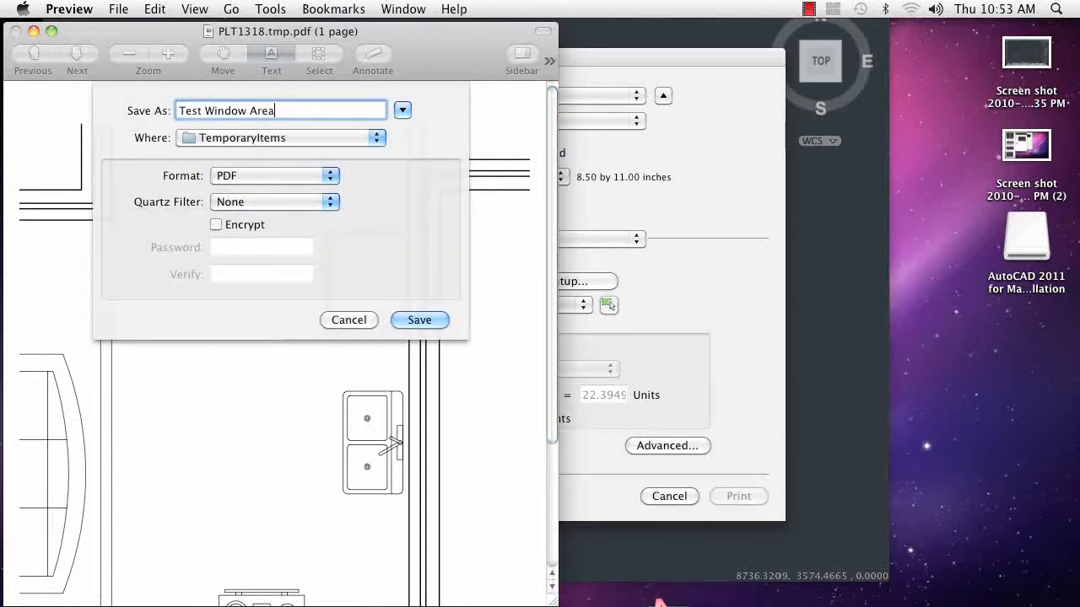
click(375, 137)
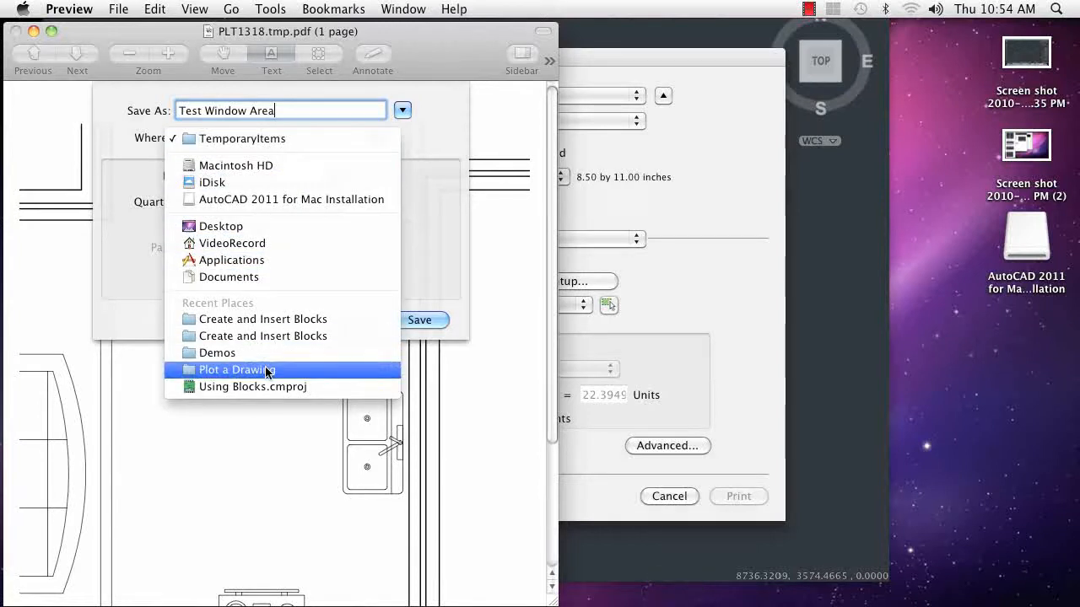
click(237, 369)
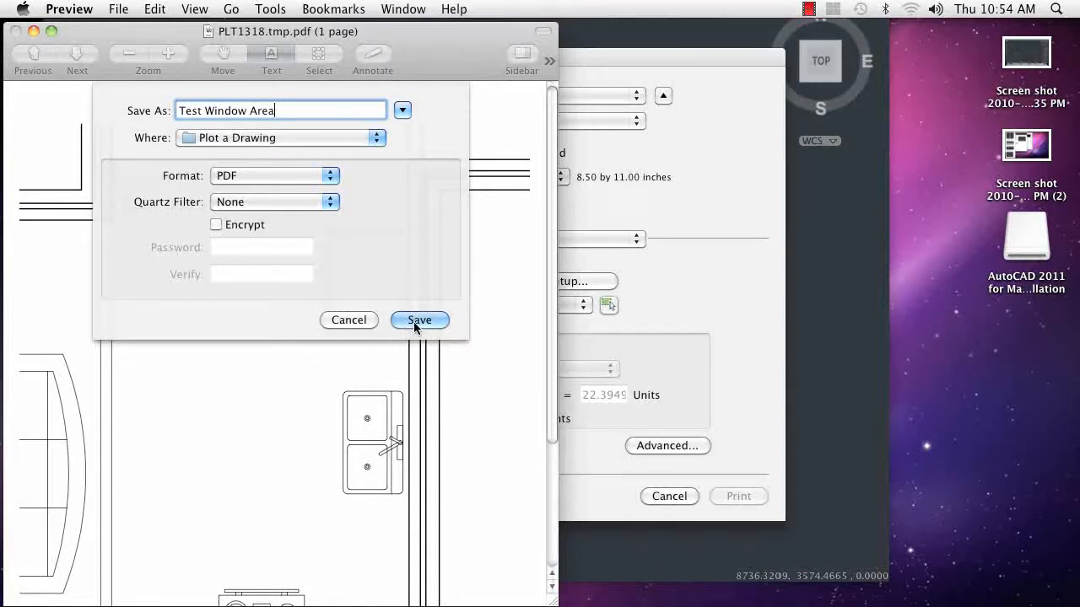
click(419, 320)
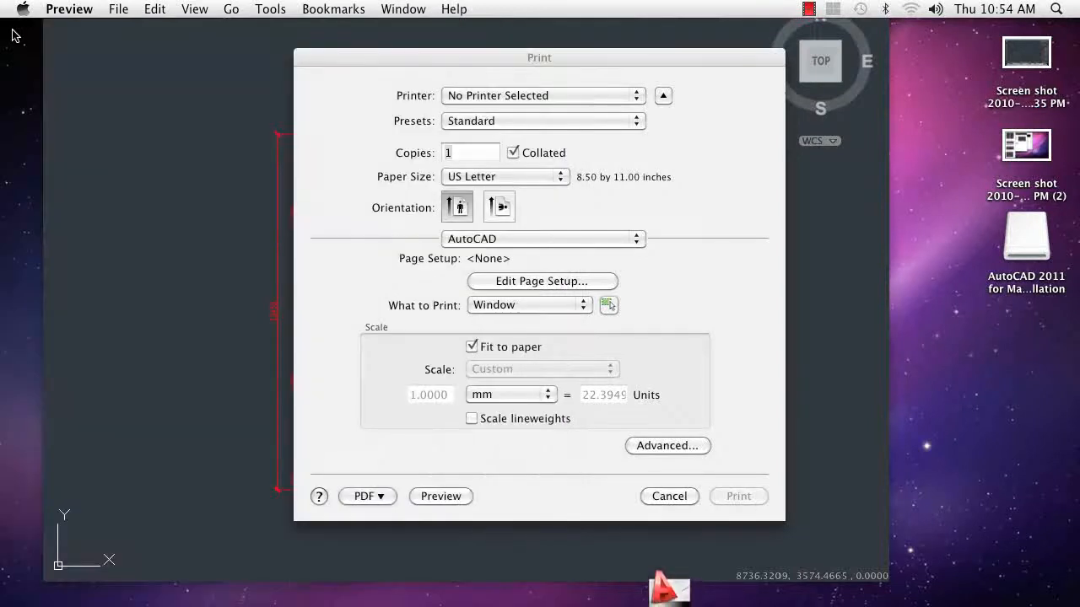
mouse_move(342, 259)
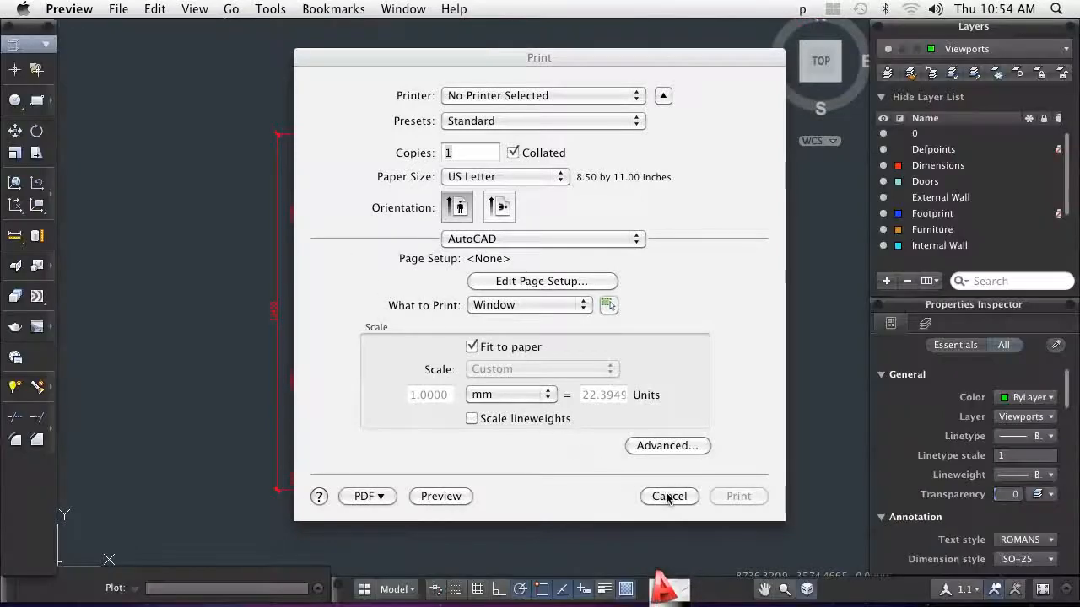
- Cancel the Print dialog without printing, returning to the model-space floor plan
click(669, 496)
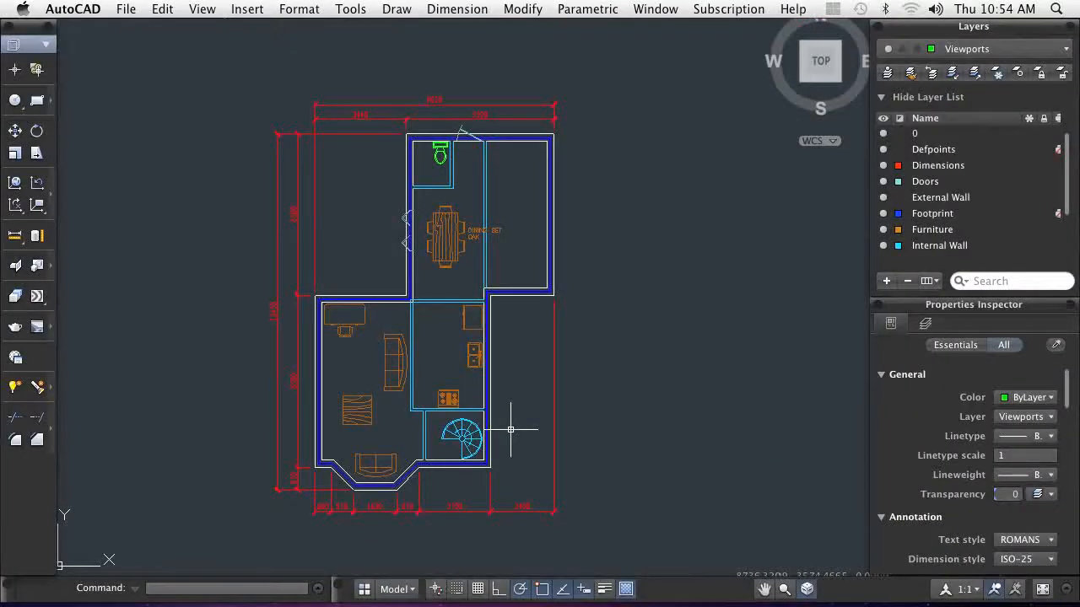